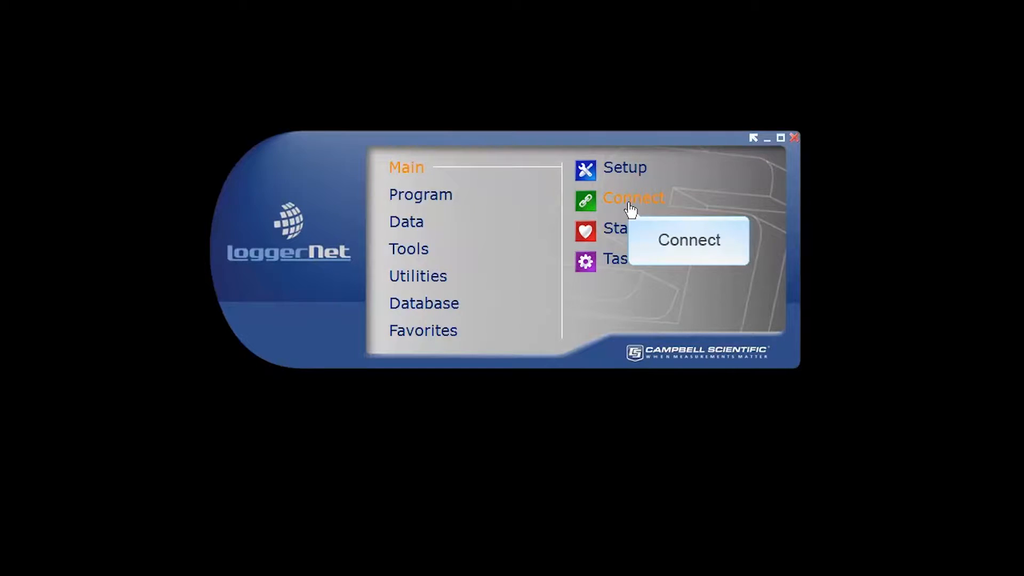
# Step: Connect to the CR300Tutorial station from the Connect Screen
pyautogui.click(633, 198)
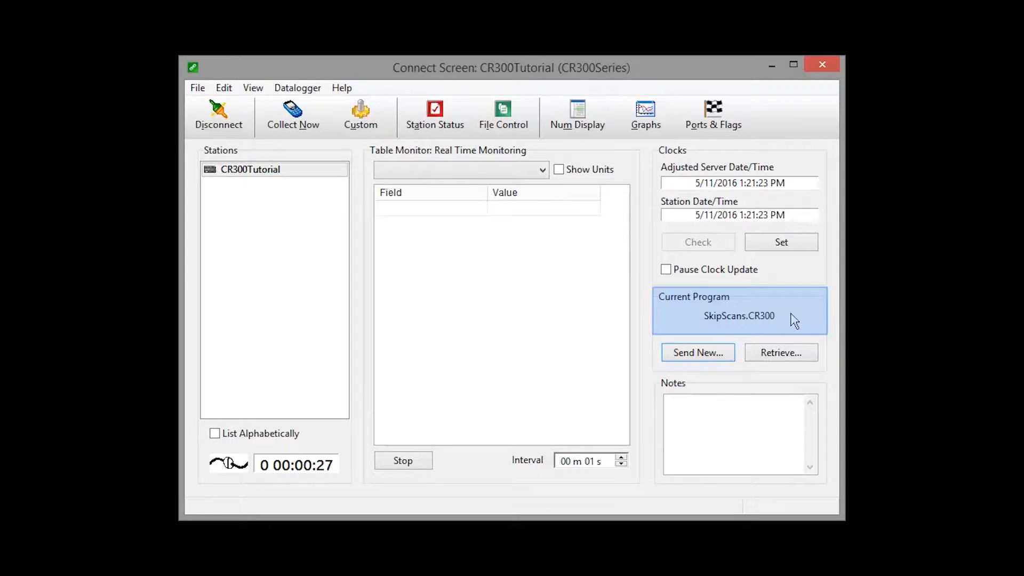
pyautogui.click(434, 111)
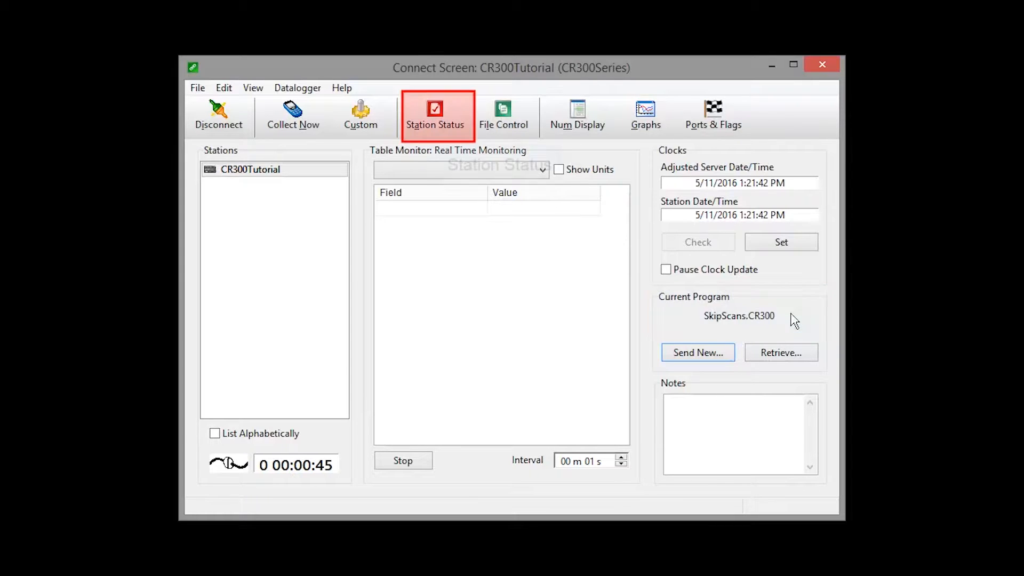
pyautogui.moveTo(435, 109)
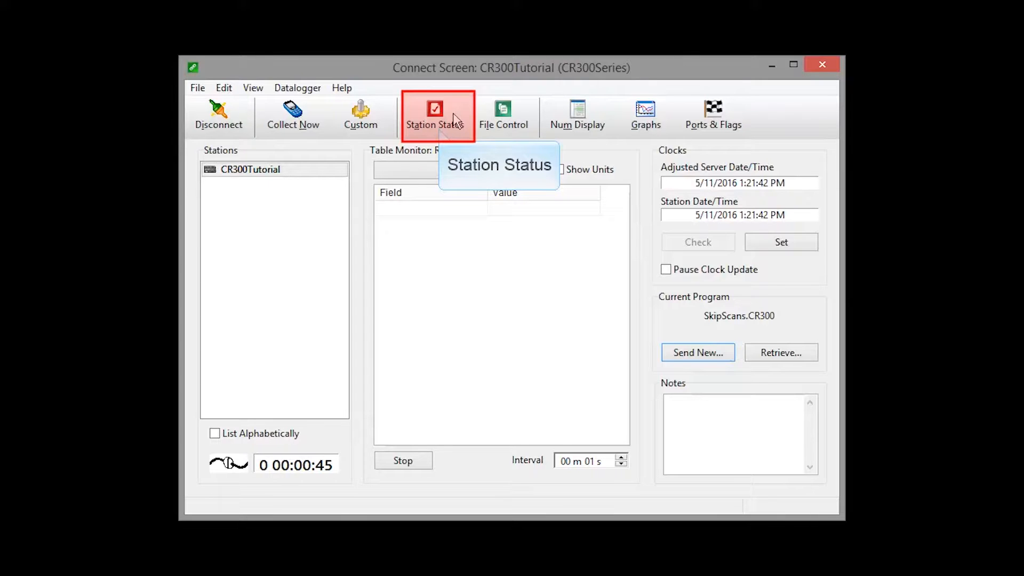
pyautogui.click(435, 109)
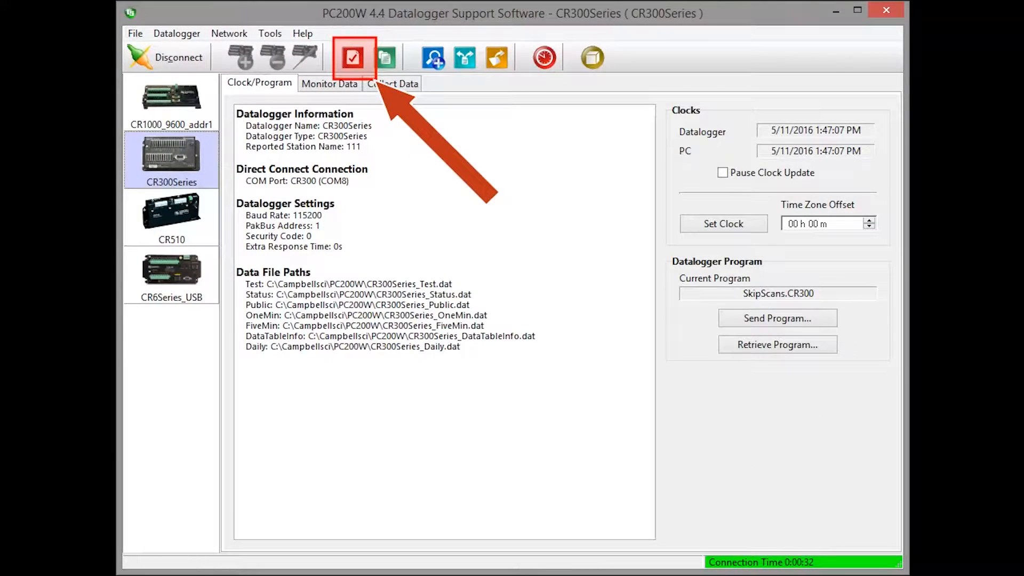
pyautogui.click(352, 56)
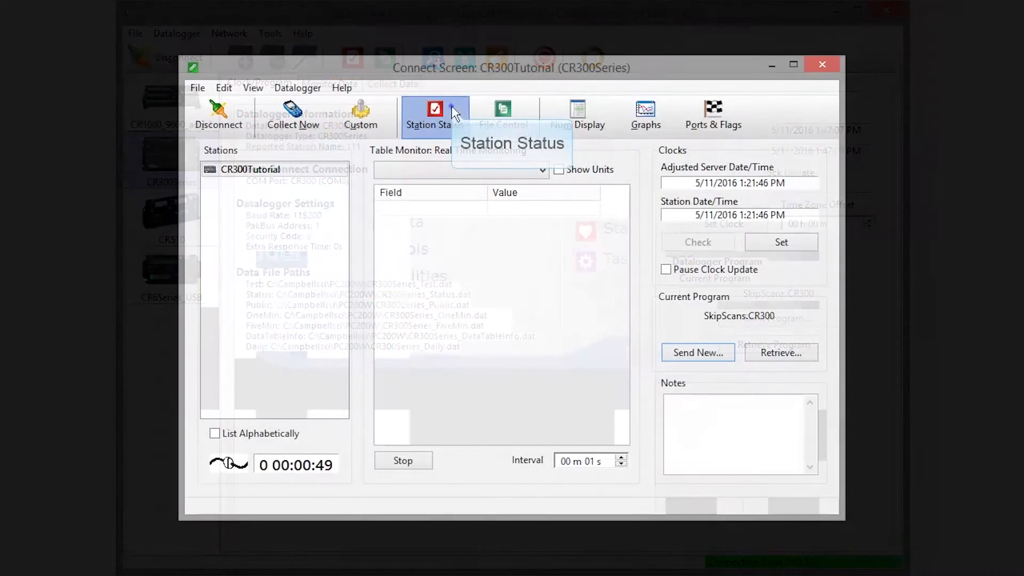
pyautogui.click(435, 109)
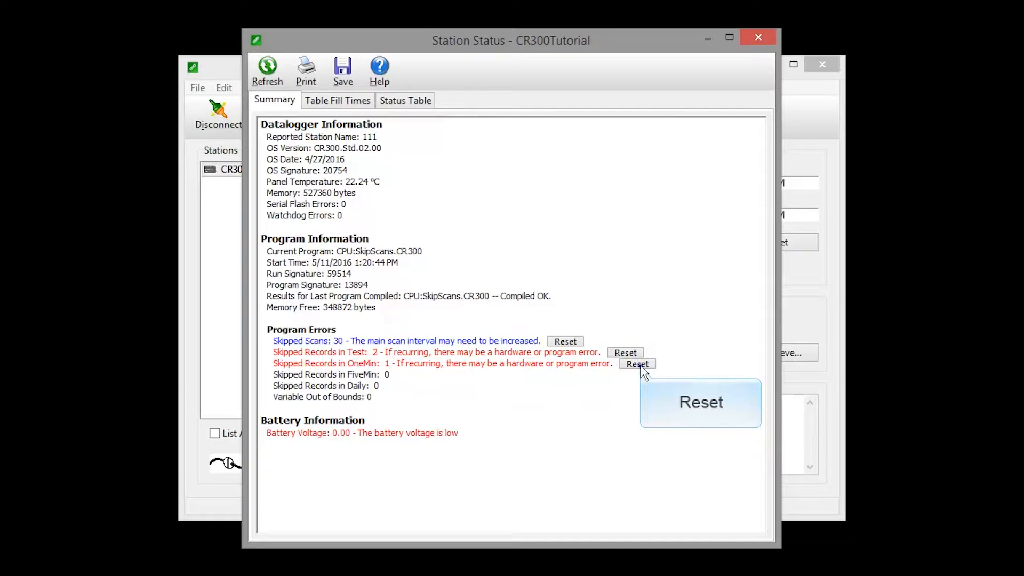
# Step: Reset the skipped-record counts for the OneMin and Test tables to 0
pyautogui.click(637, 364)
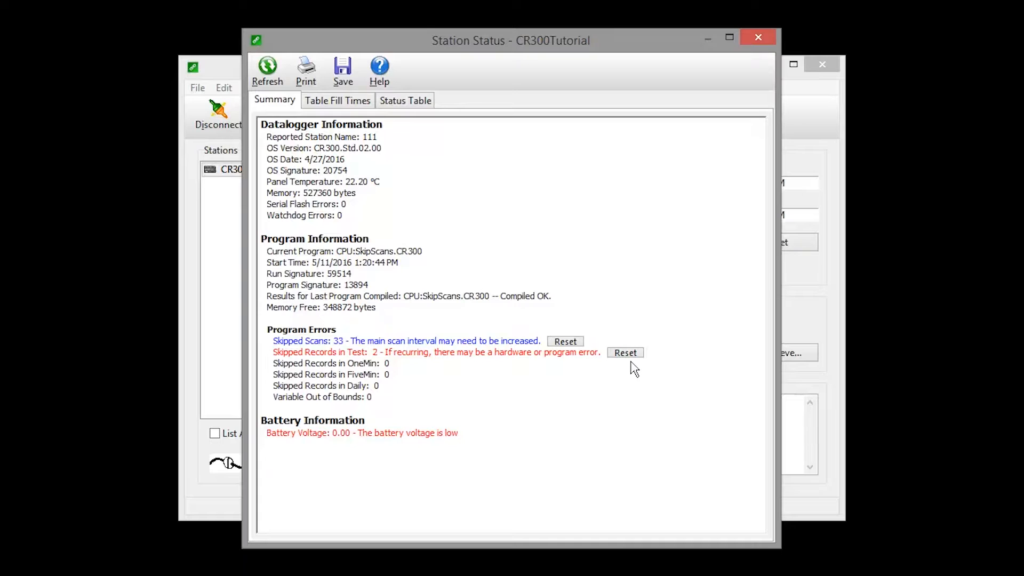
pyautogui.click(626, 352)
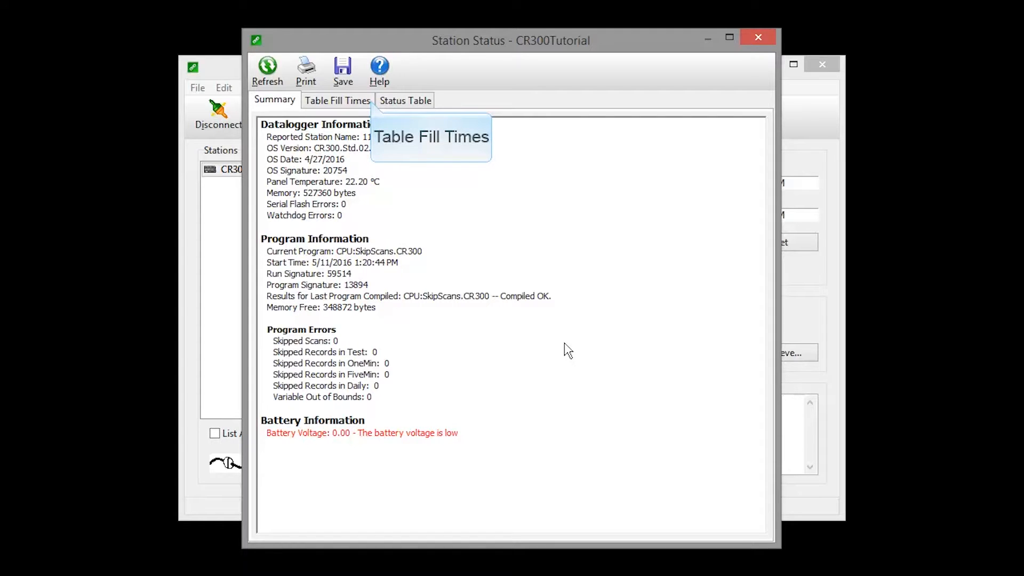
# Step: View the table fill-time chart, then the status table fields (RecNum 5, PanelTemp 22.20349)
pyautogui.click(337, 101)
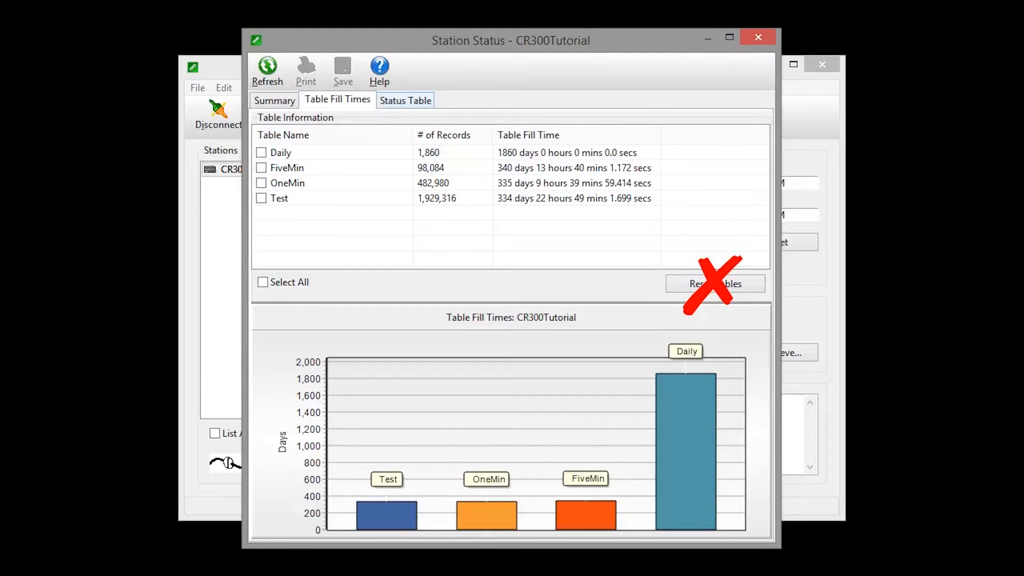
pyautogui.click(405, 100)
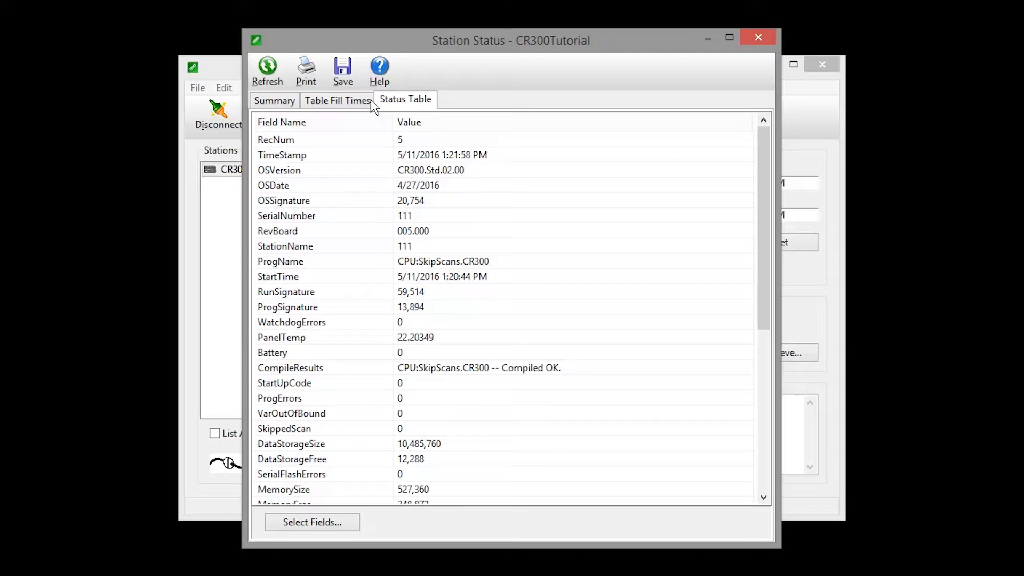
# Step: Return to the Summary and refresh it, showing 11 skipped scans and one skipped record each in Test and OneMin
pyautogui.click(274, 101)
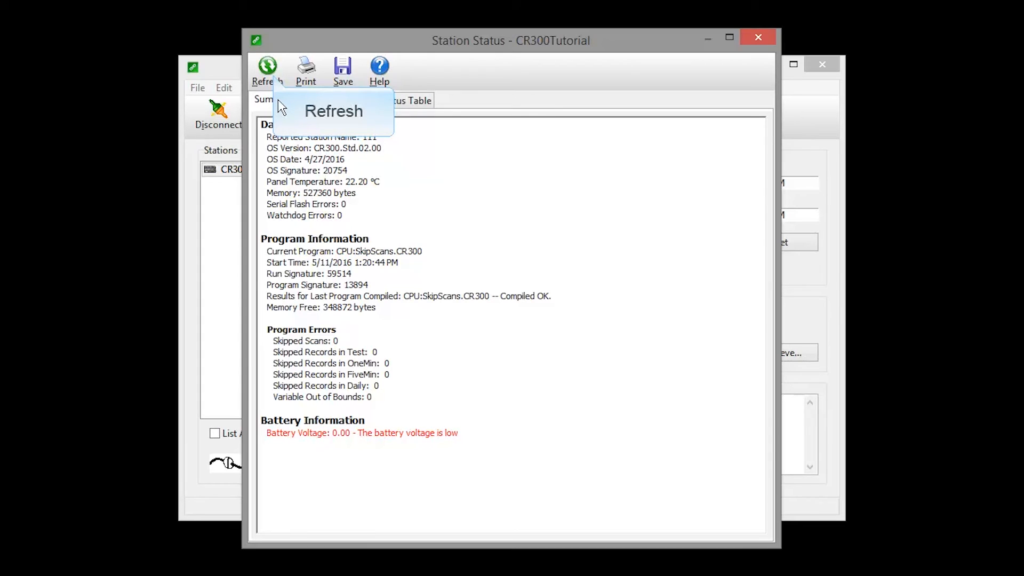
pyautogui.click(268, 69)
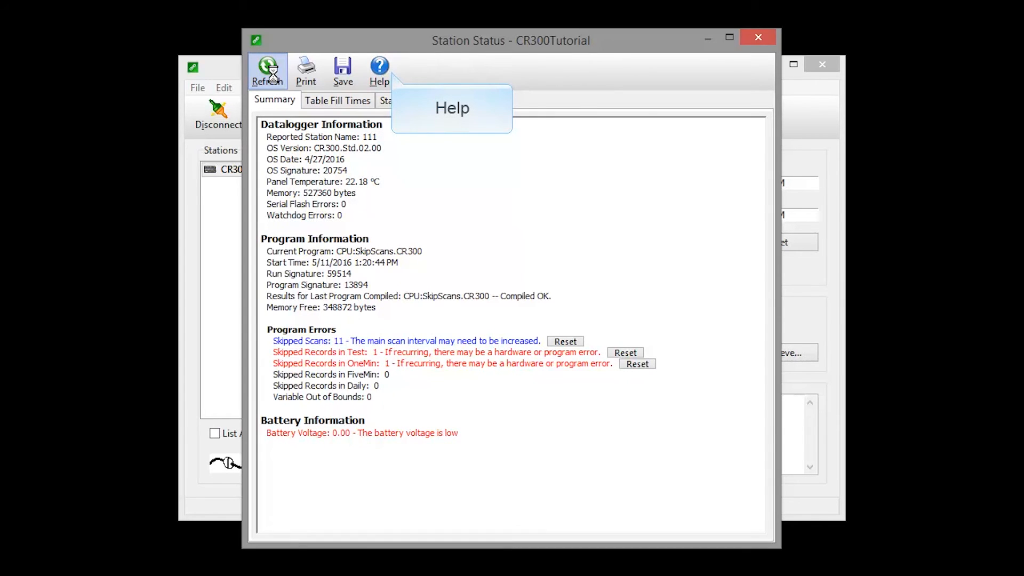